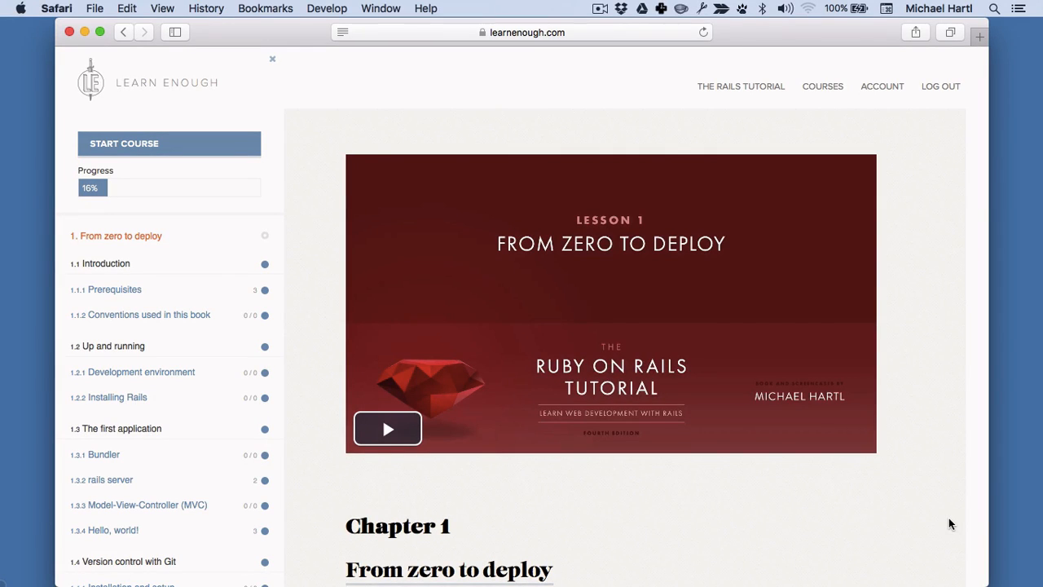
mouse_move(443, 121)
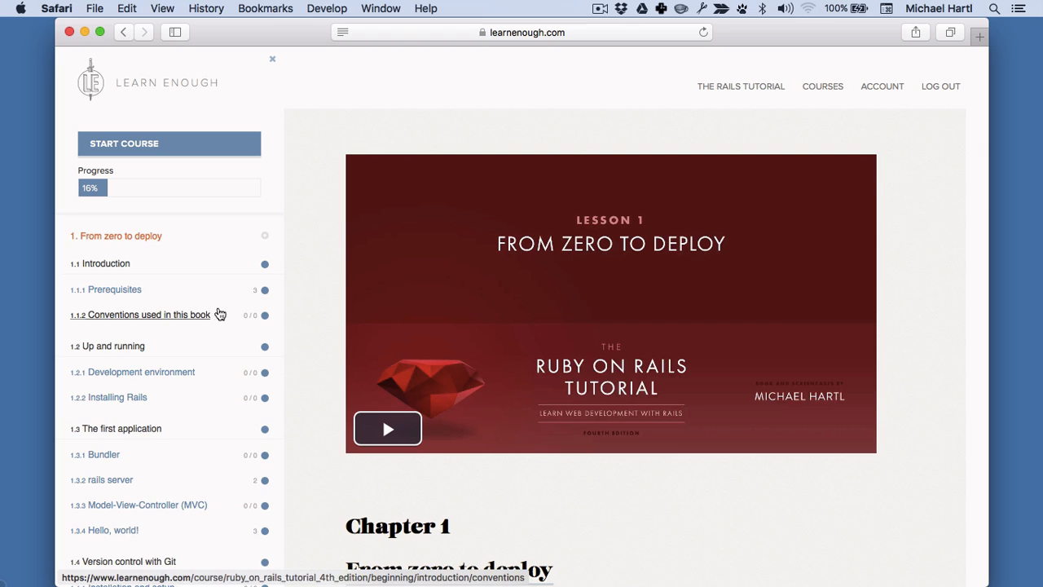
Play the Lesson 1 video until the Rails code editor and test output appear, then pause it
scroll(down, 3)
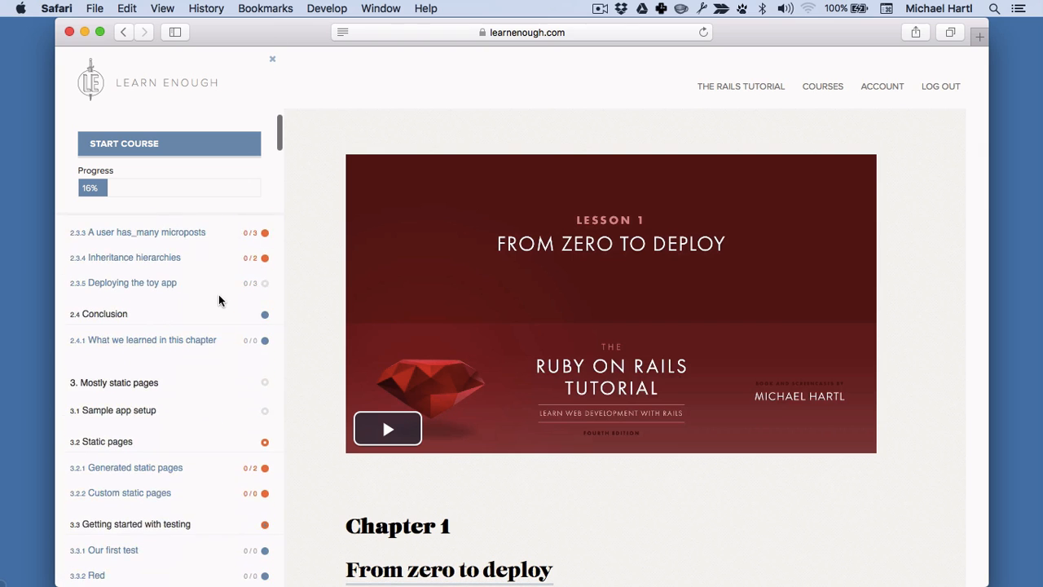
scroll(down, 3)
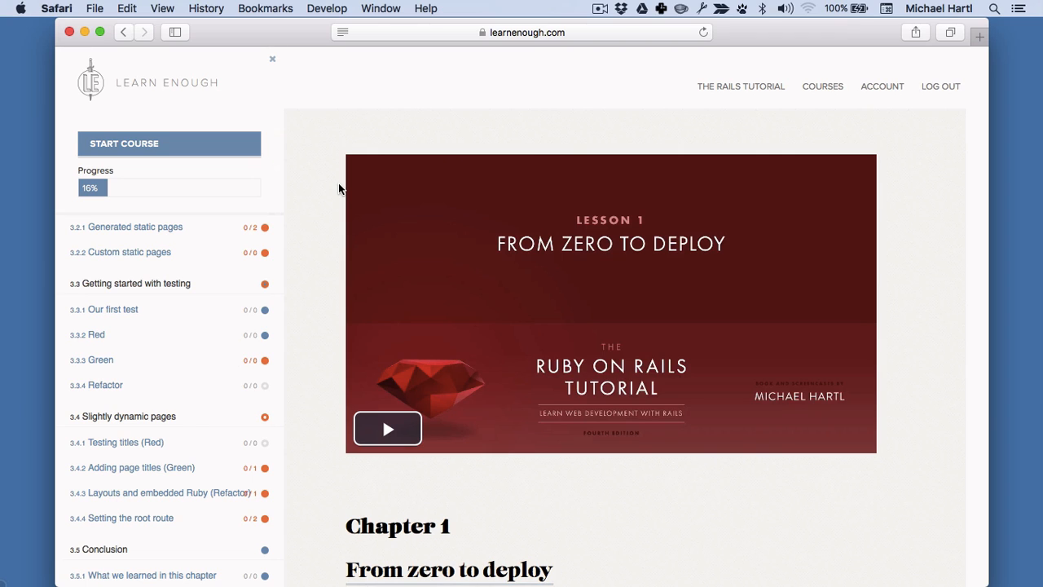
click(387, 427)
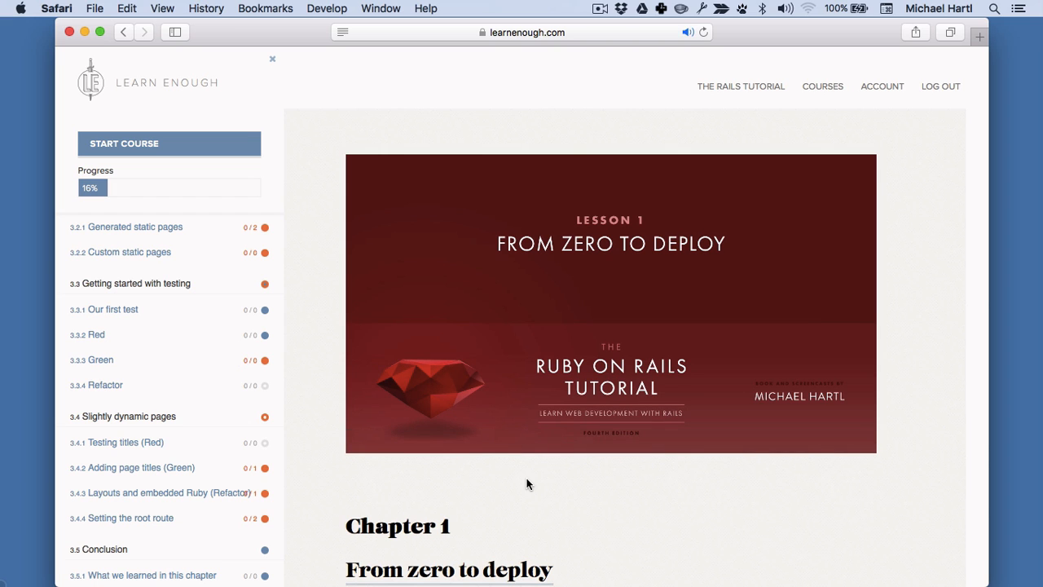
mouse_move(424, 496)
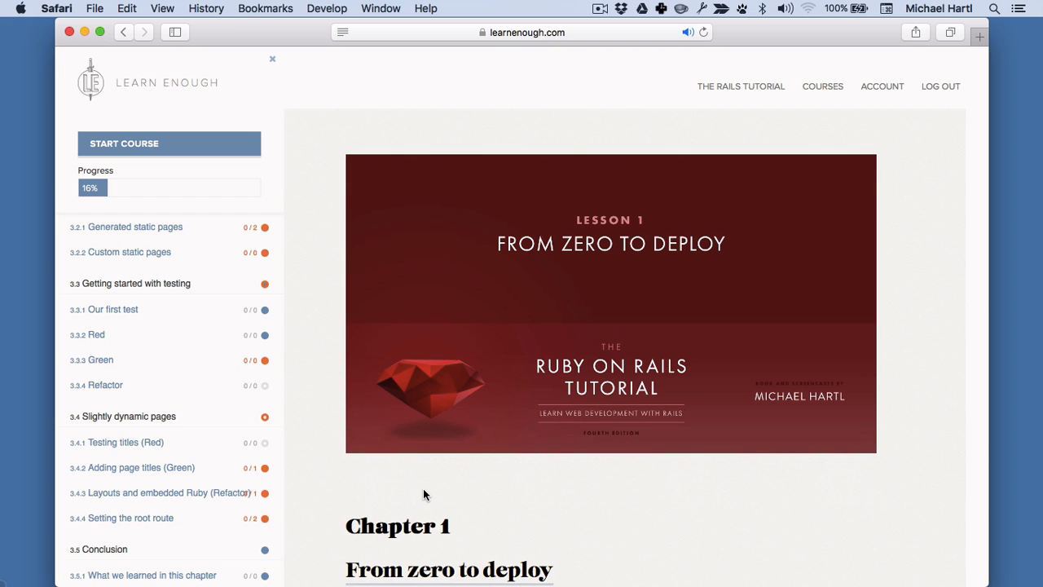
click(611, 304)
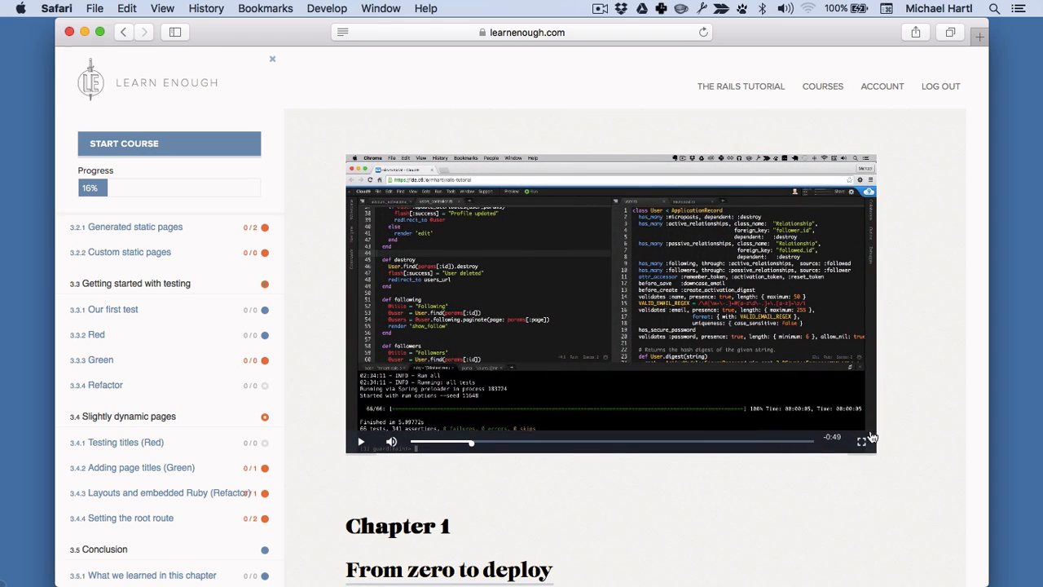
click(860, 437)
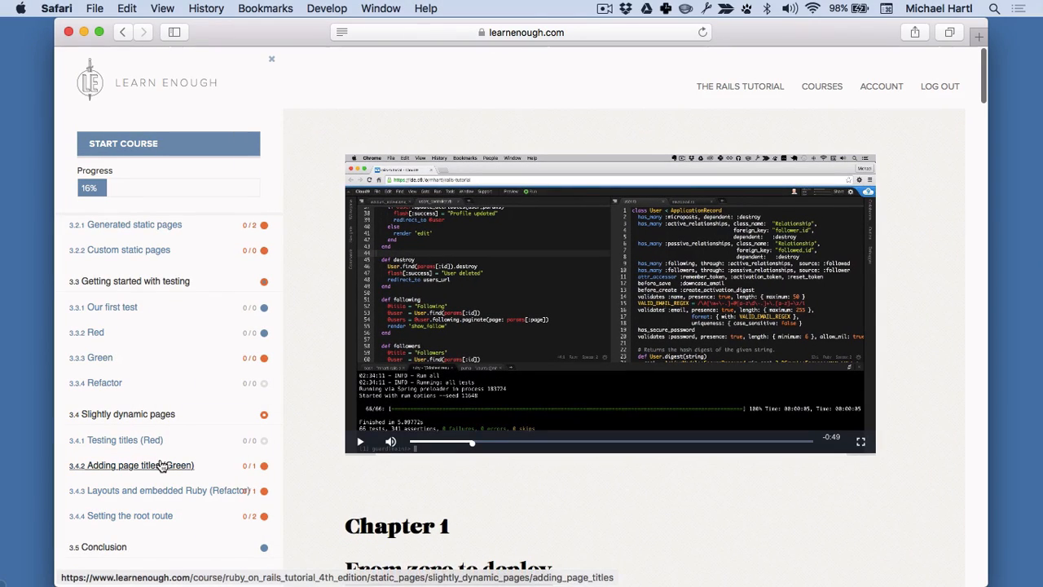
Move down the sidebar table of contents to the 1.3.2 rails server section
scroll(down, 3)
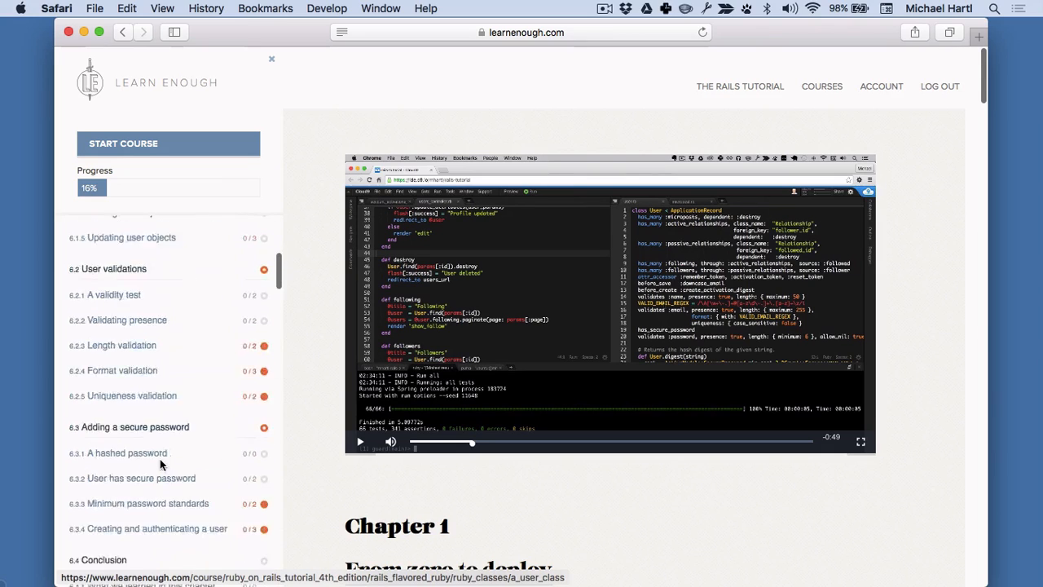
scroll(down, 3)
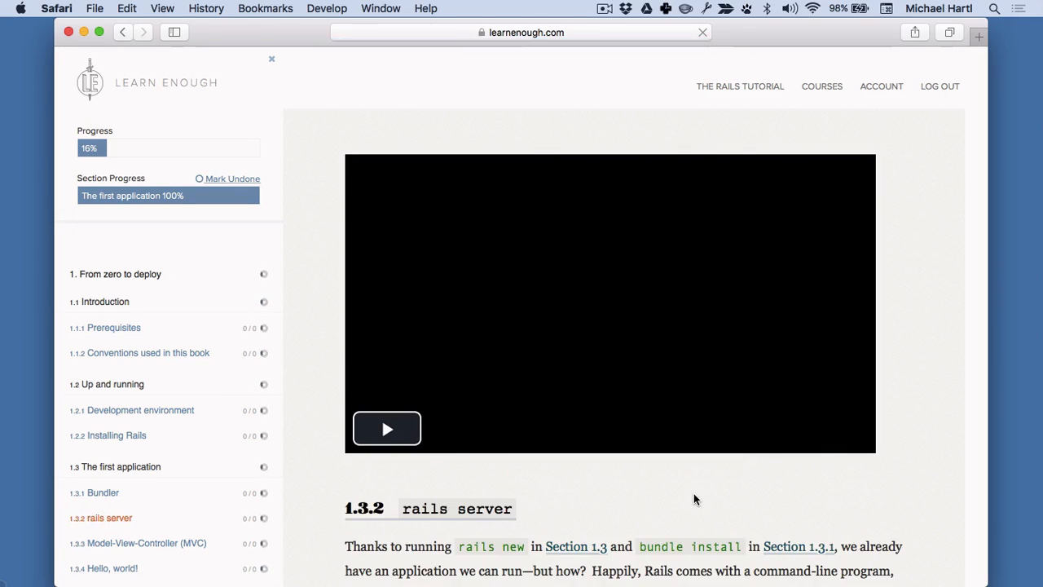
Move down through the rails server section past its exercises toward section 9.3.2
scroll(down, 3)
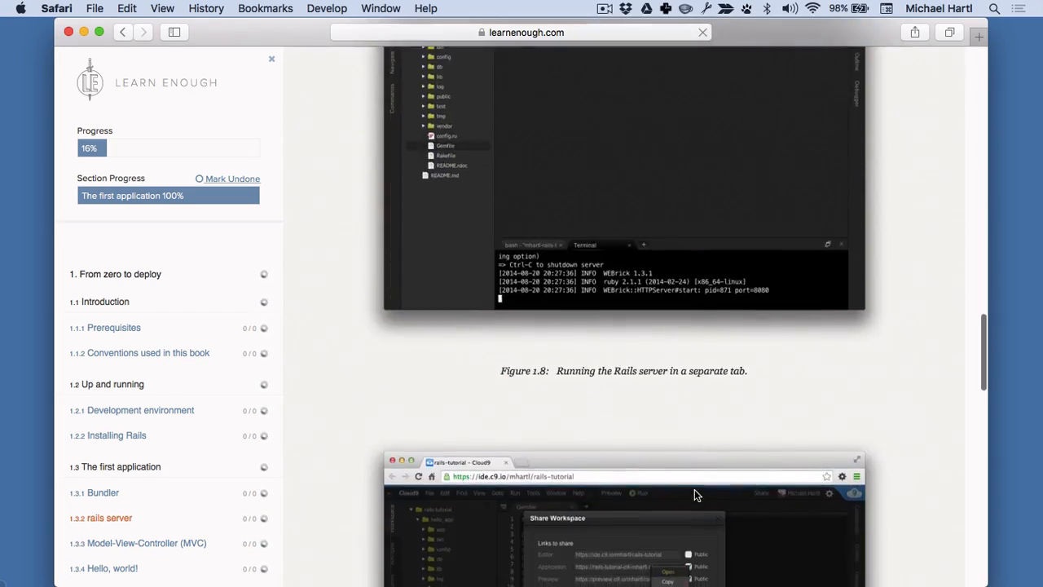
scroll(down, 3)
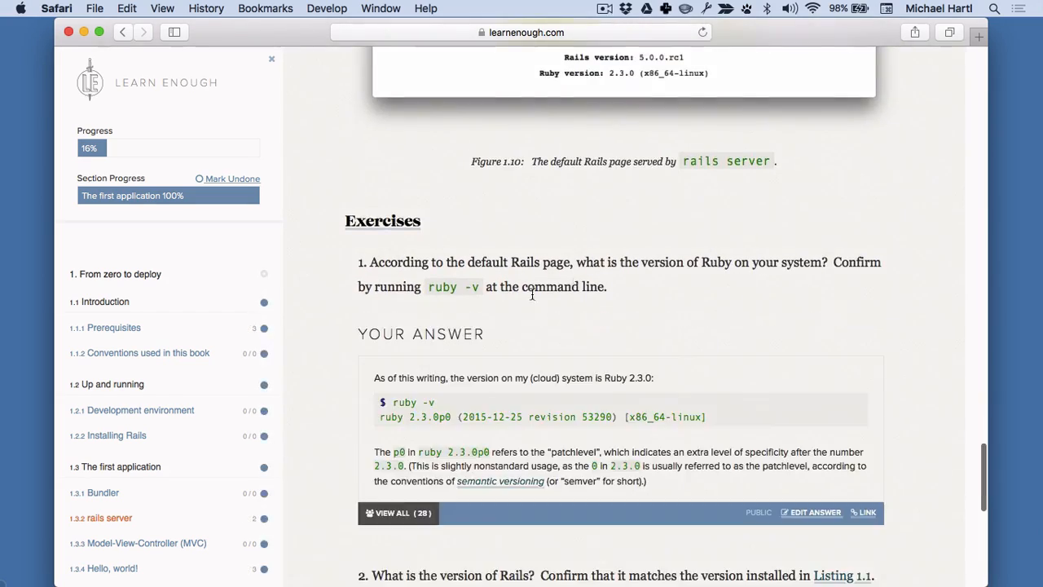
scroll(down, 3)
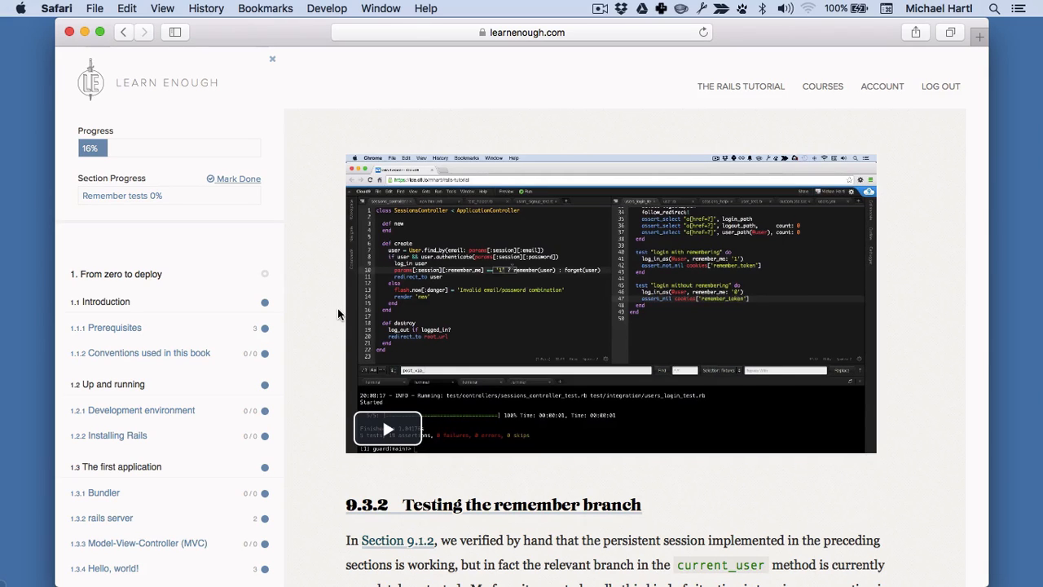
mouse_move(822, 93)
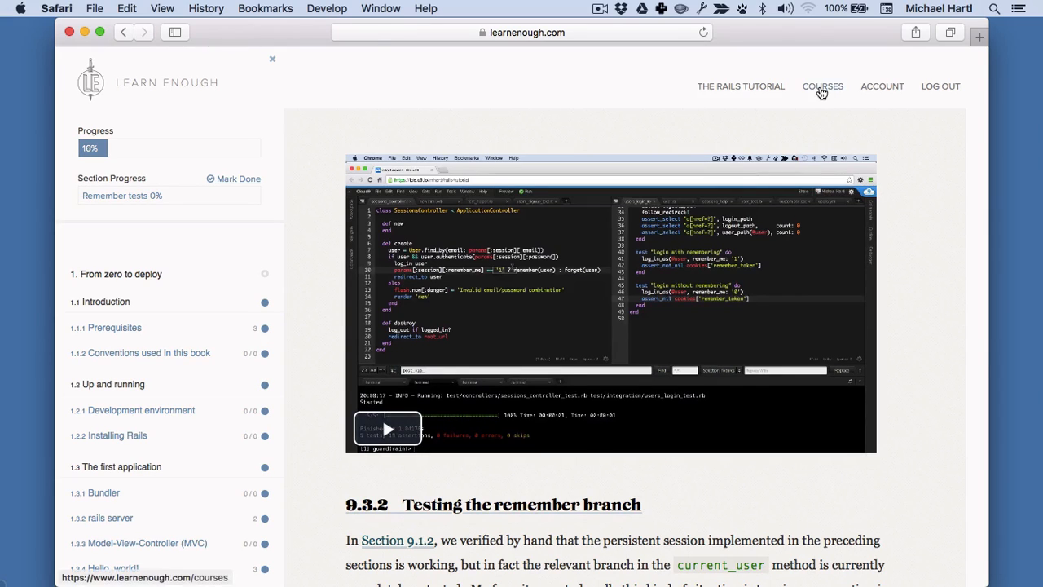
Show the courses map page and move down past Developer Fundamentals and Web Basics to Application Development
click(821, 87)
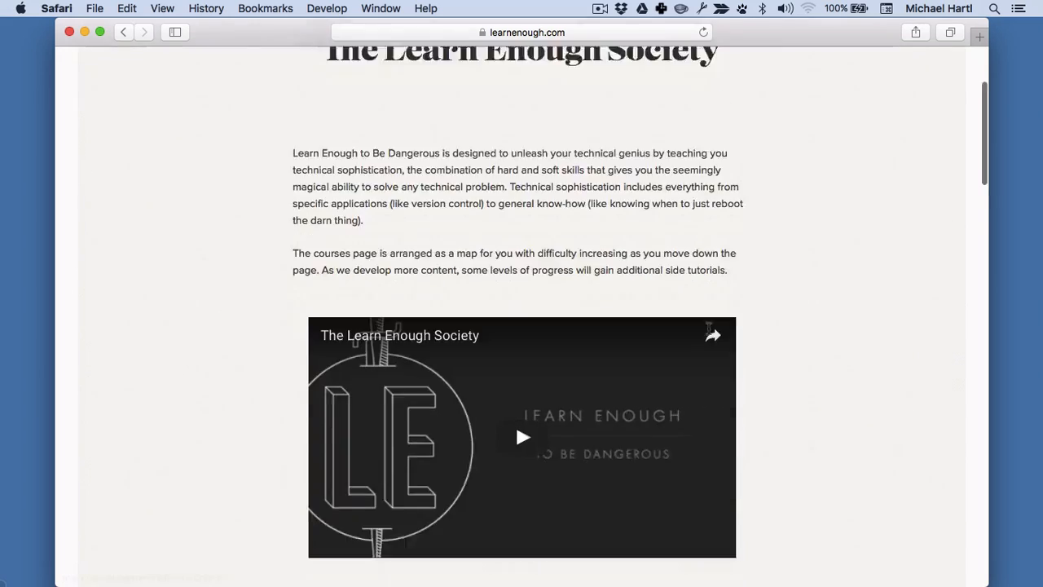
scroll(down, 3)
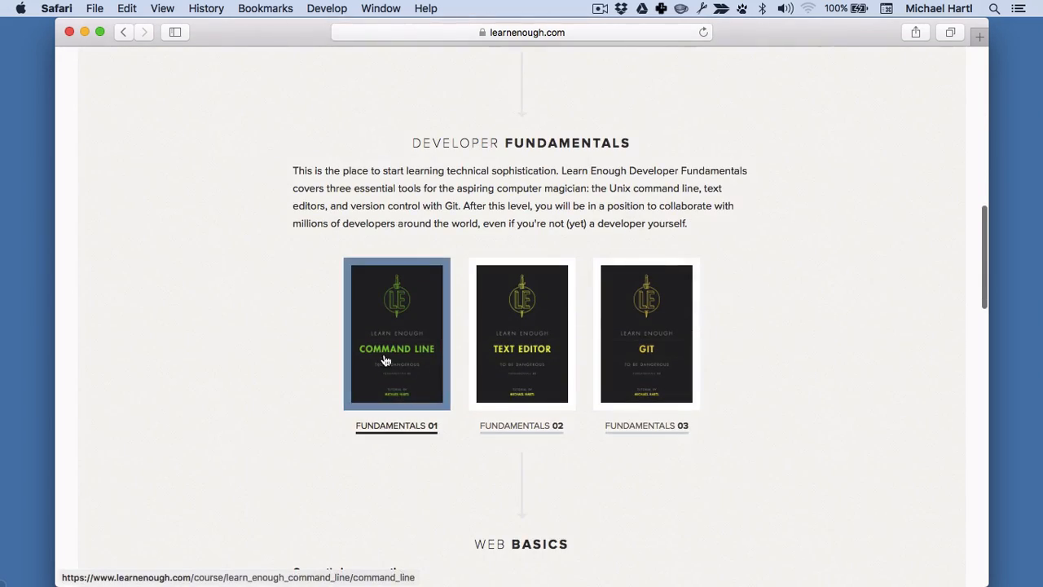
mouse_move(812, 386)
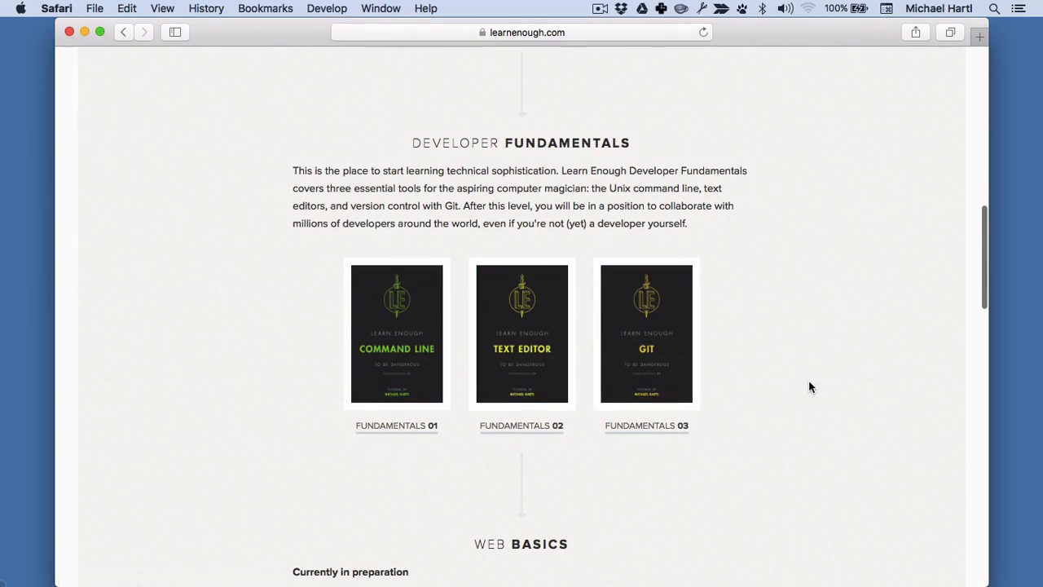
scroll(down, 3)
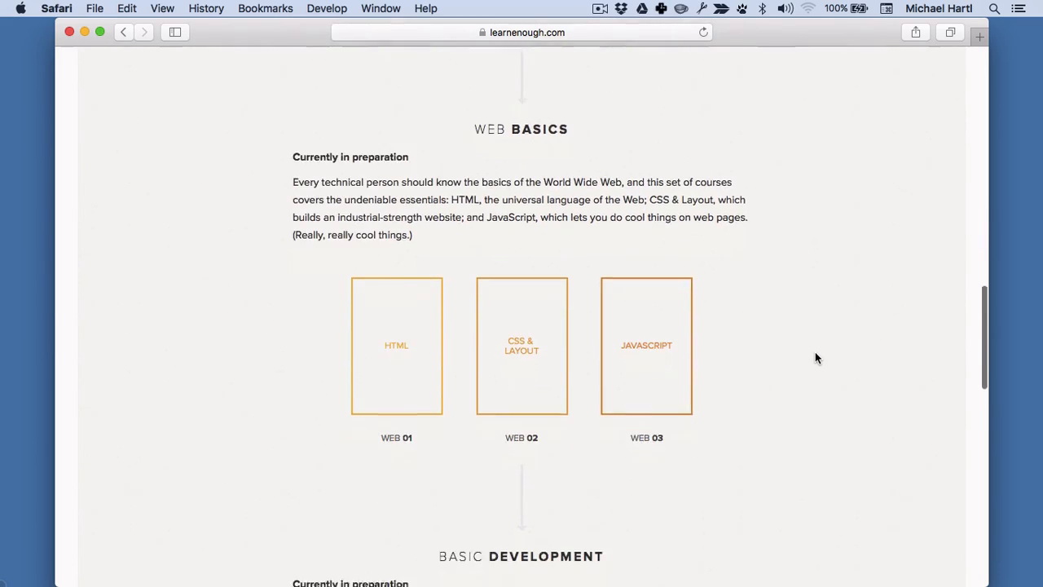
scroll(down, 3)
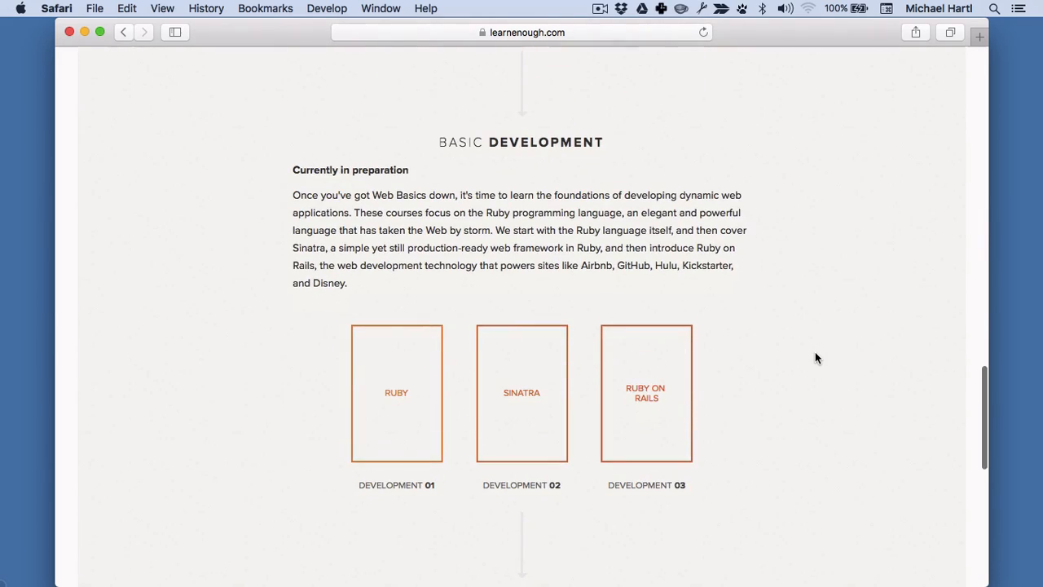
scroll(down, 3)
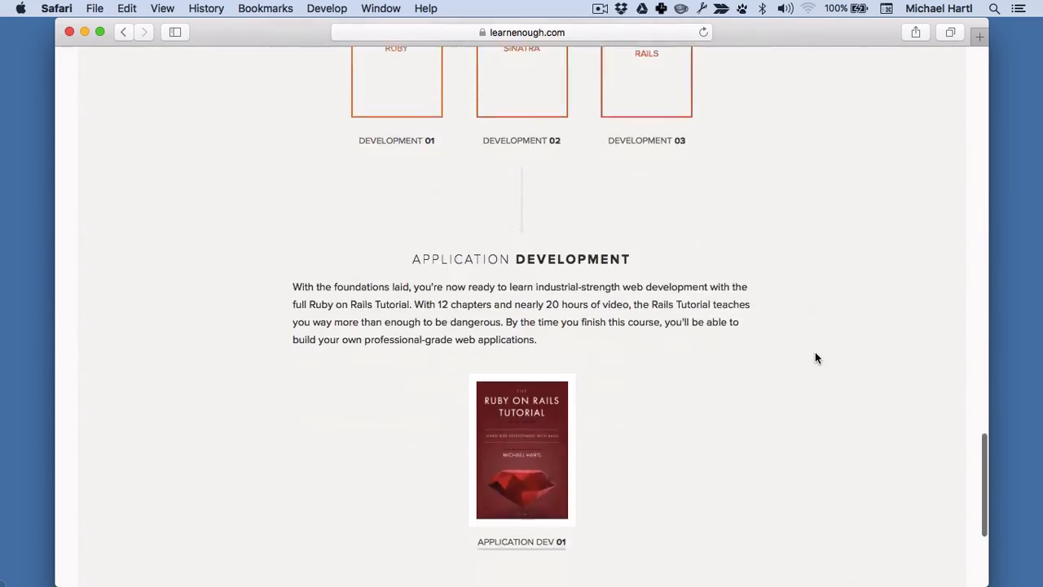
scroll(down, 3)
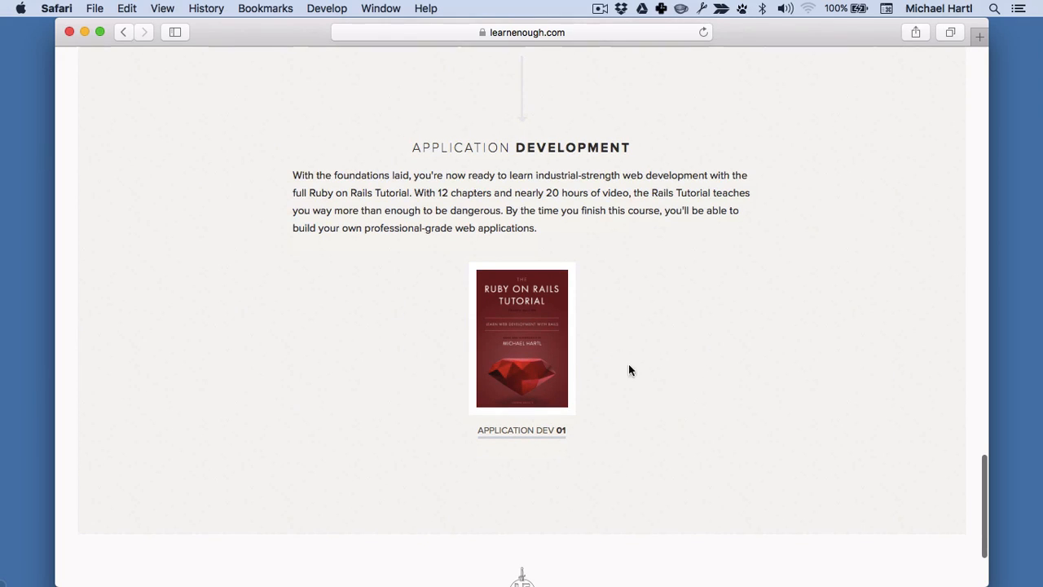
scroll(down, 3)
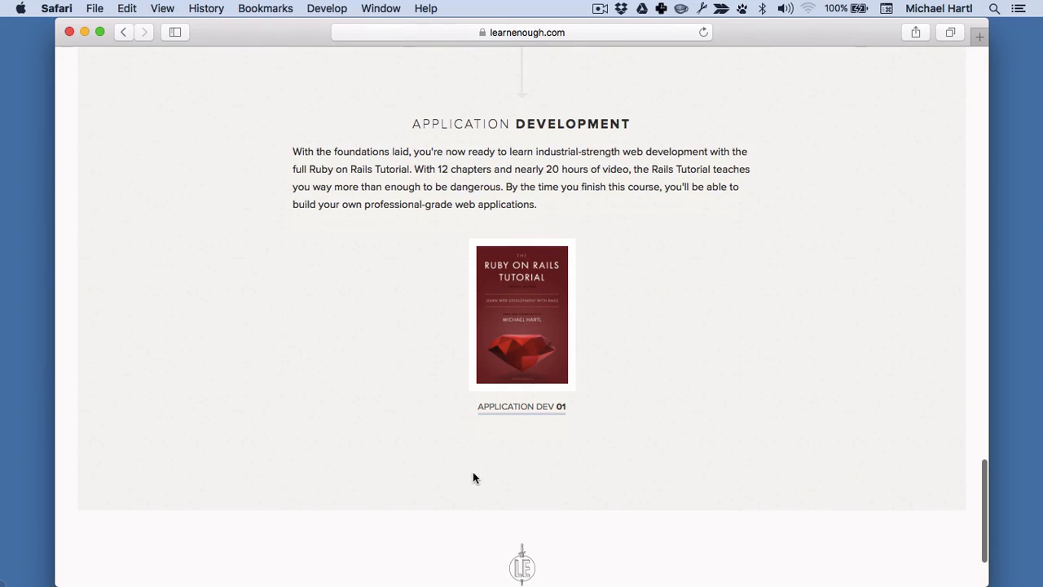